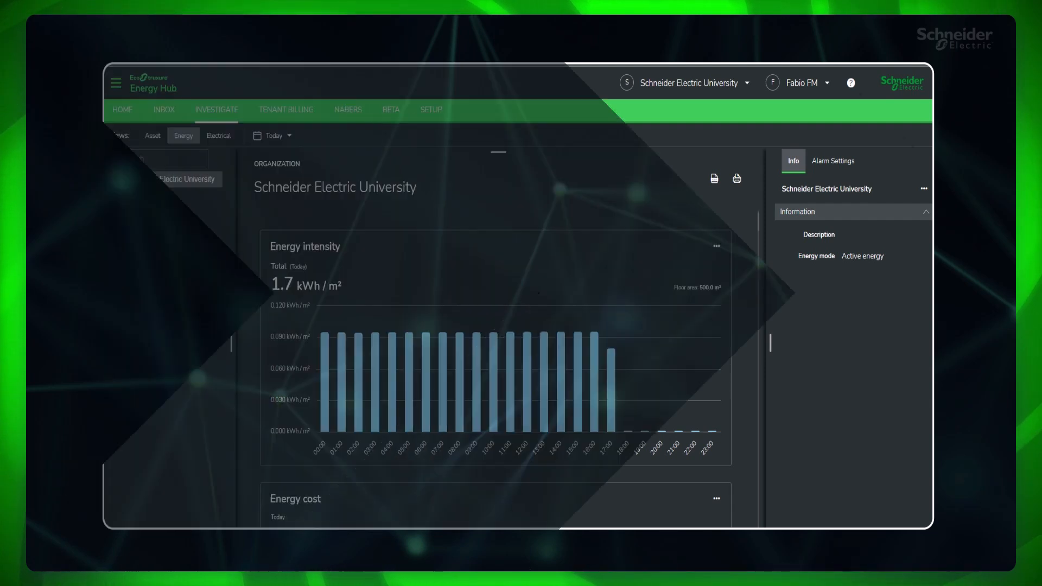
Open SETUP > Subscriptions to view the Energy Hub + Advanced Standalone API plan features
left_click(431, 109)
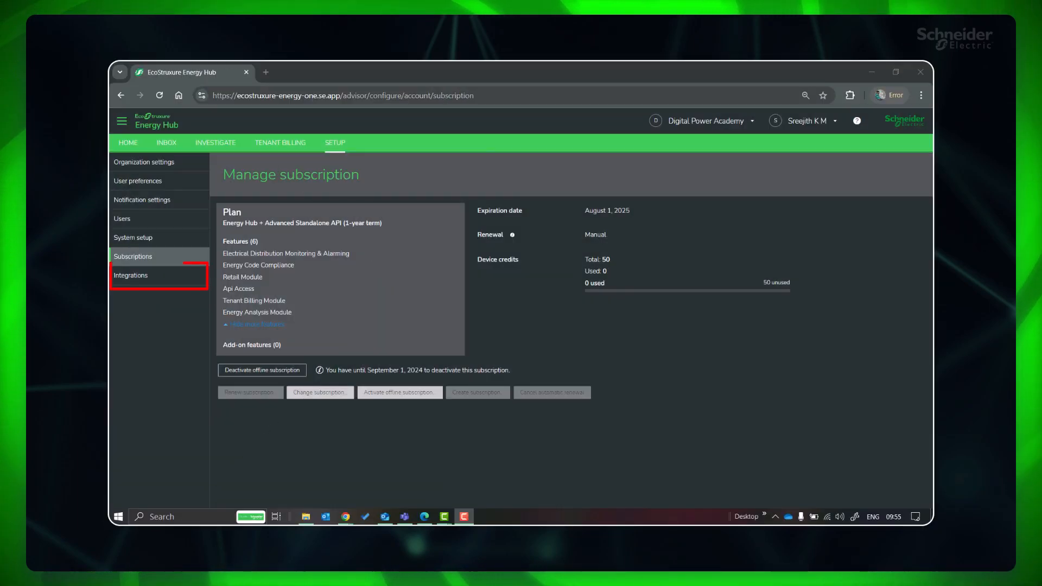
Open Integrations, show the API tab, and start a new access client form
left_click(130, 275)
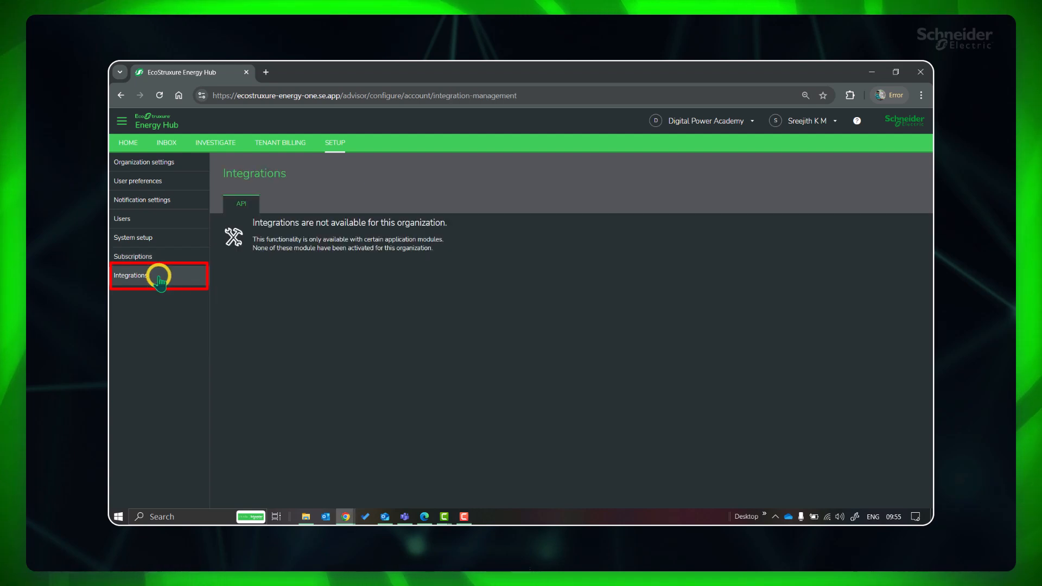
left_click(130, 275)
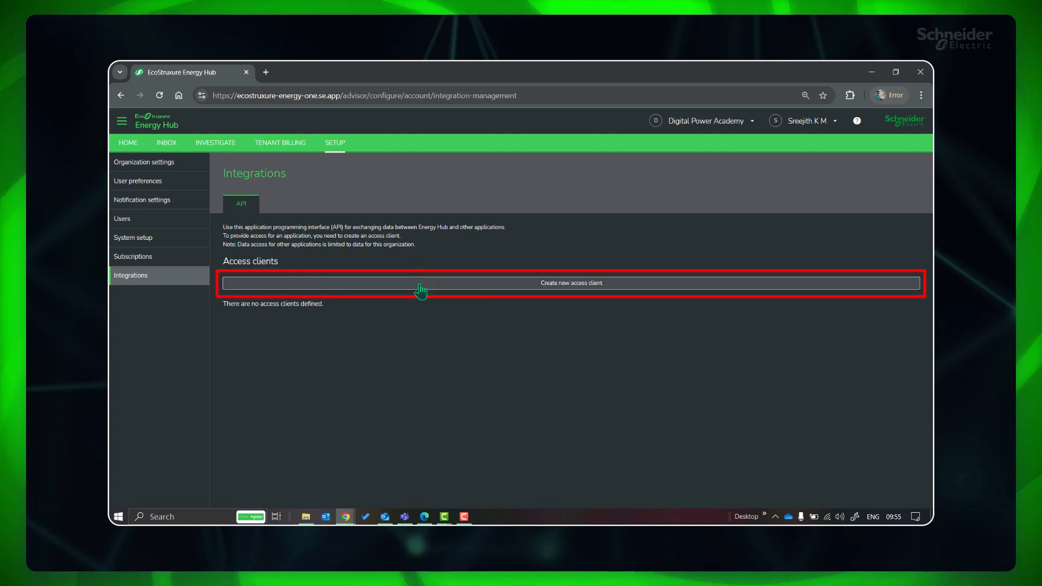
left_click(572, 283)
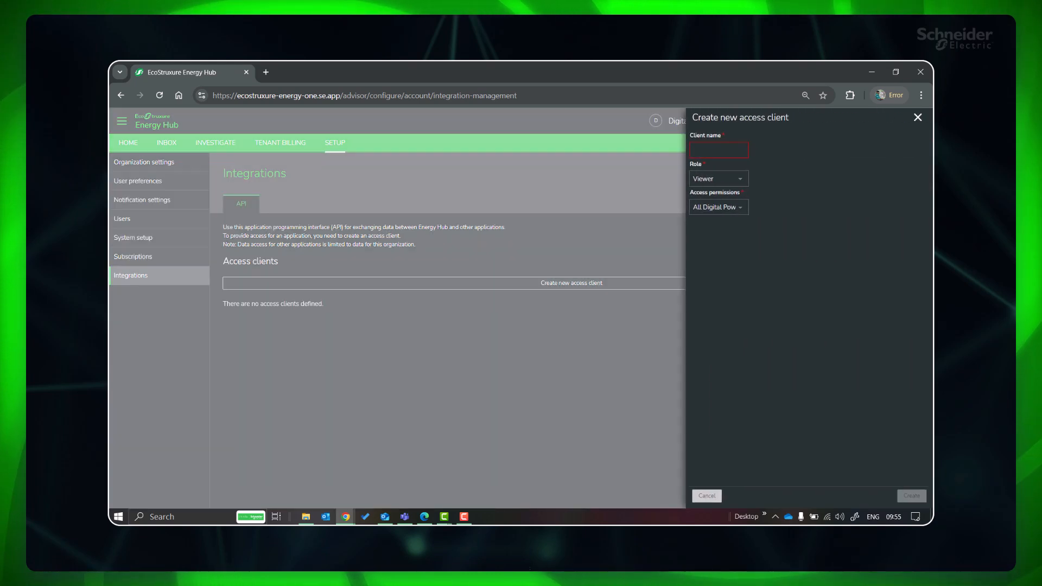
Create client 'For Power BI' with Admin role and All Digital Power Academy access
left_click(719, 150)
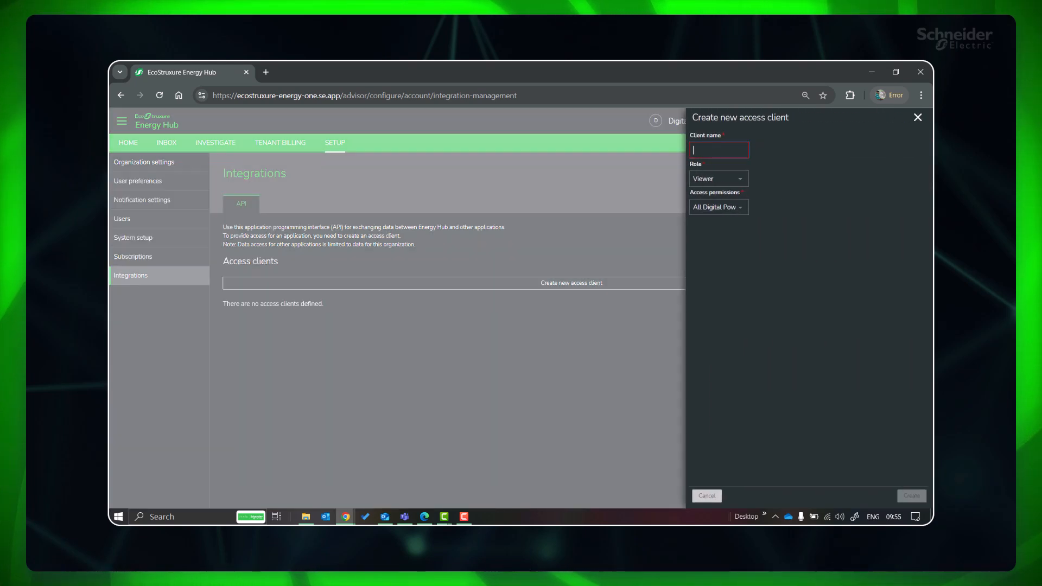
type("For Power BI")
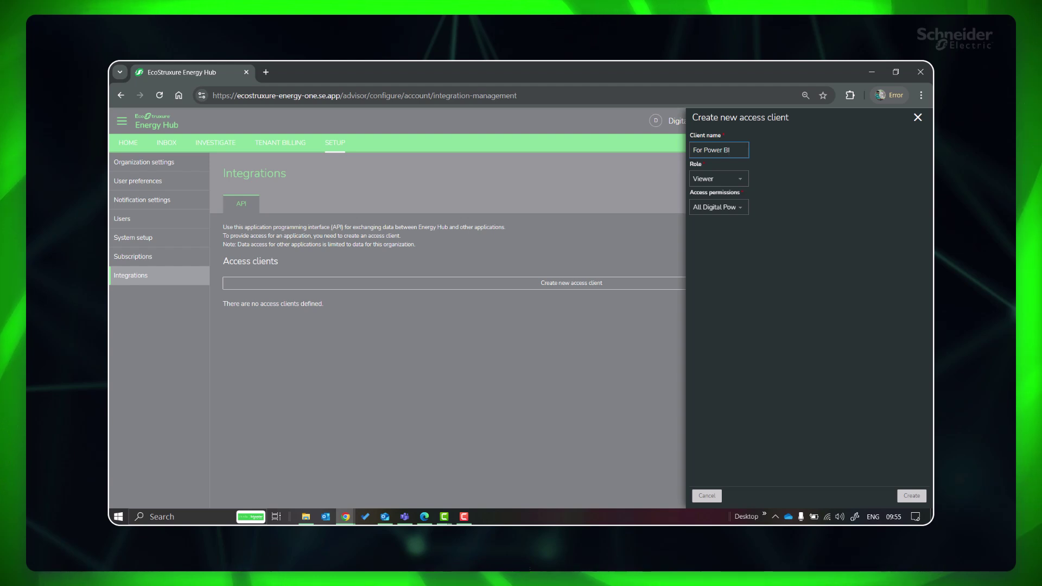
left_click(719, 178)
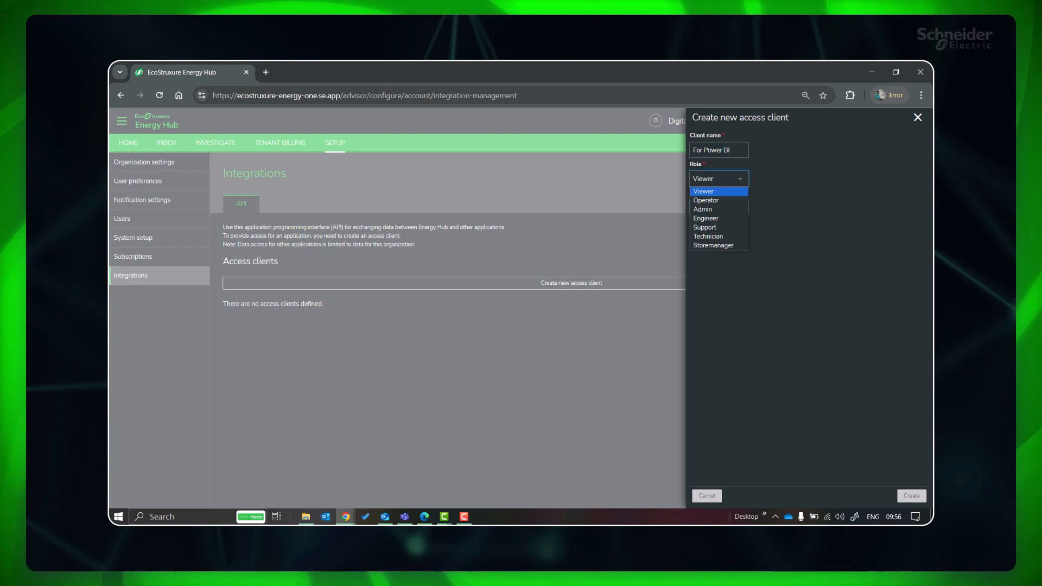
mouse_move(702, 209)
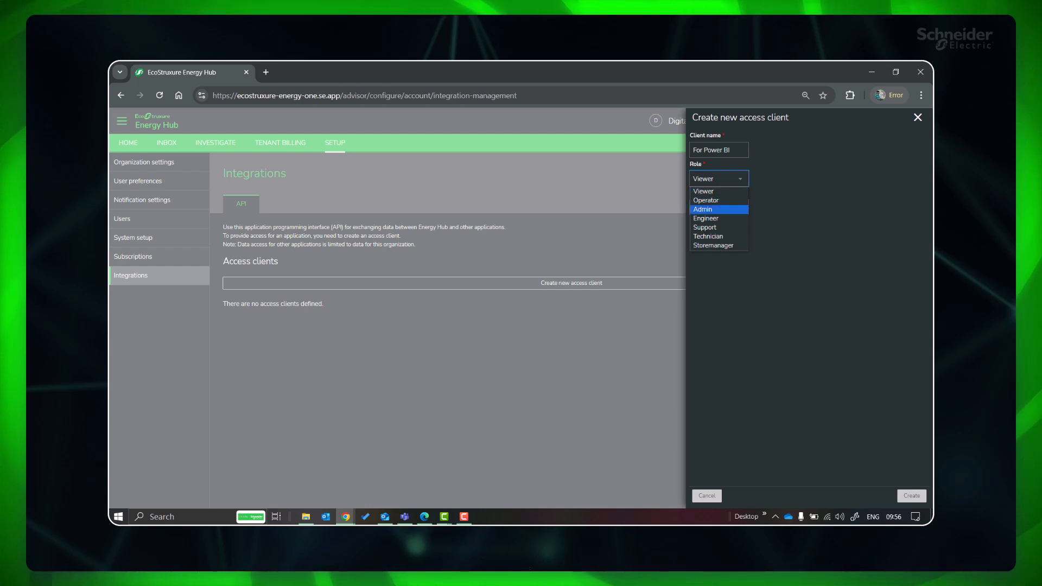
mouse_move(704, 227)
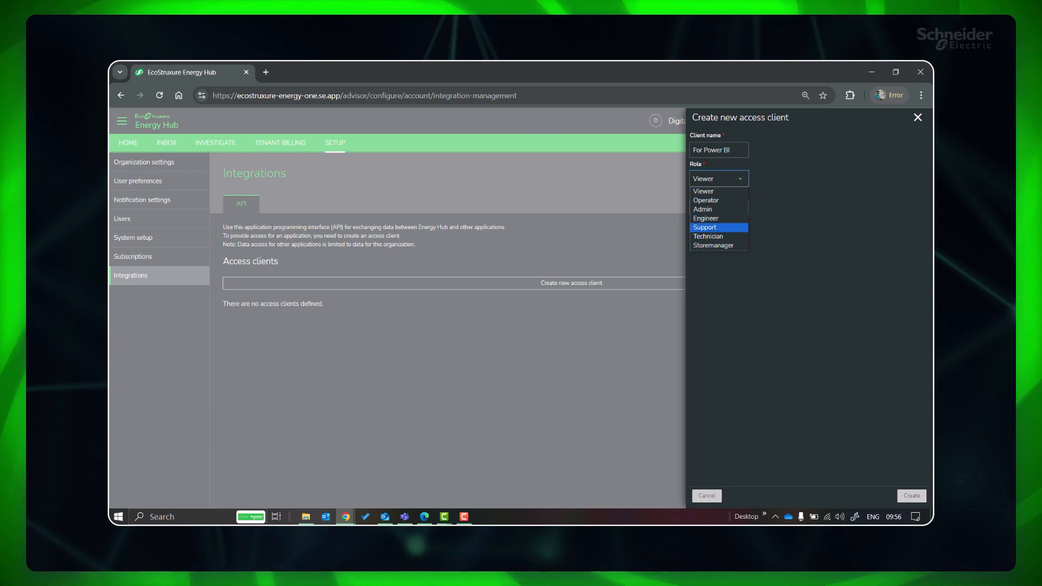
left_click(702, 209)
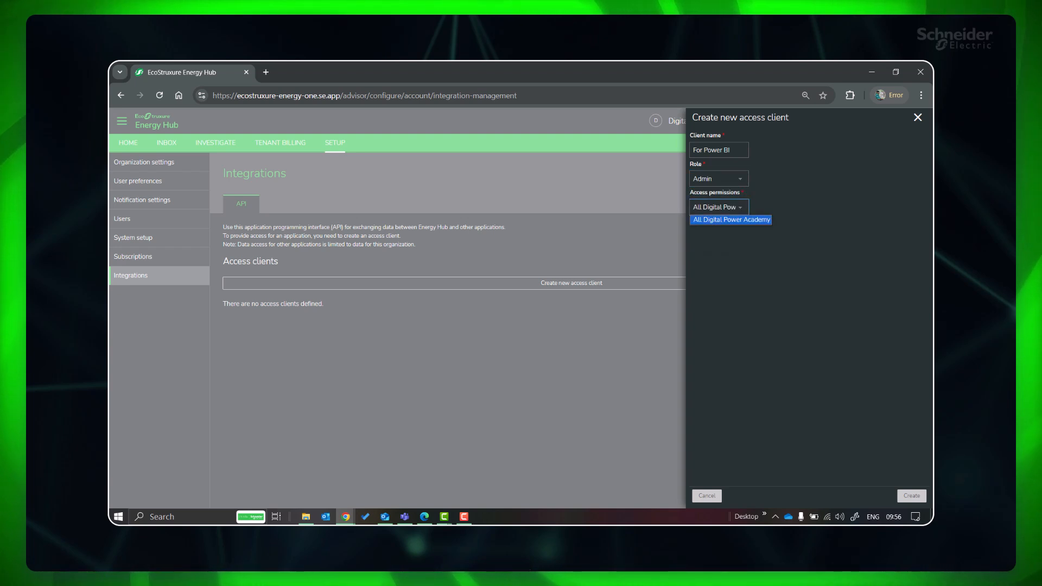
left_click(731, 220)
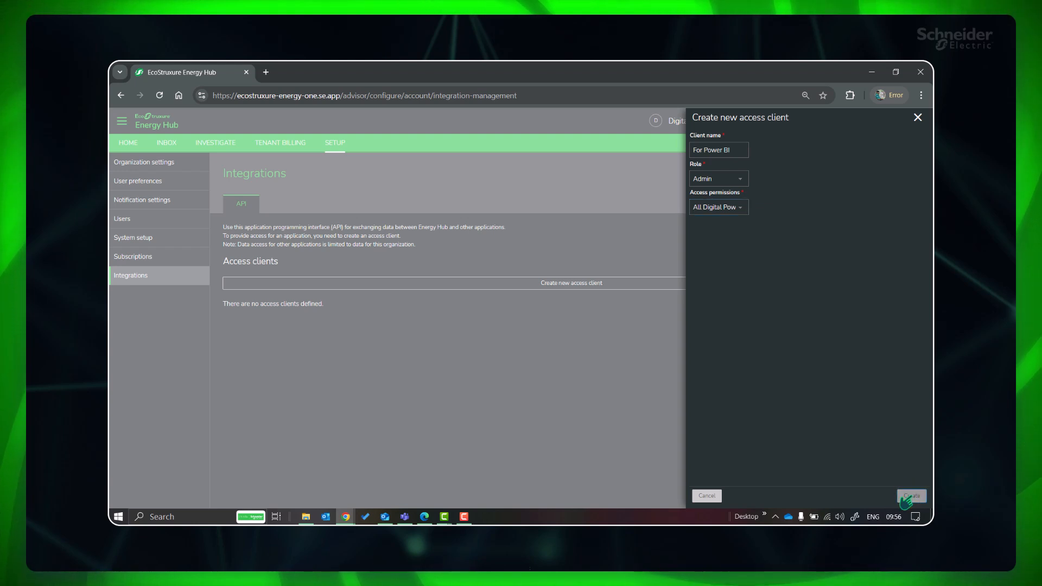
left_click(912, 495)
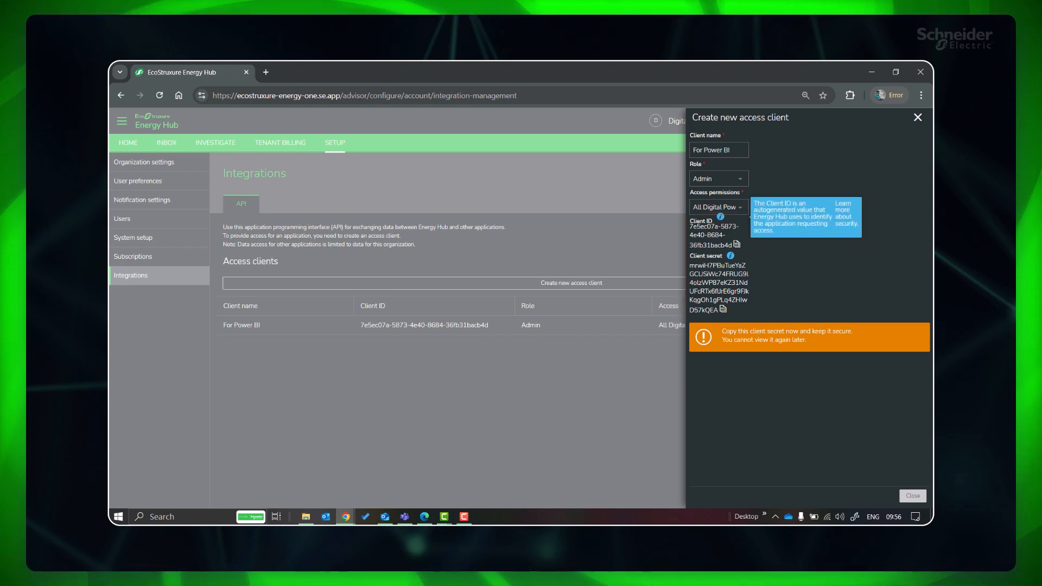
Copy the generated client credentials from the For Power BI client
left_click(722, 309)
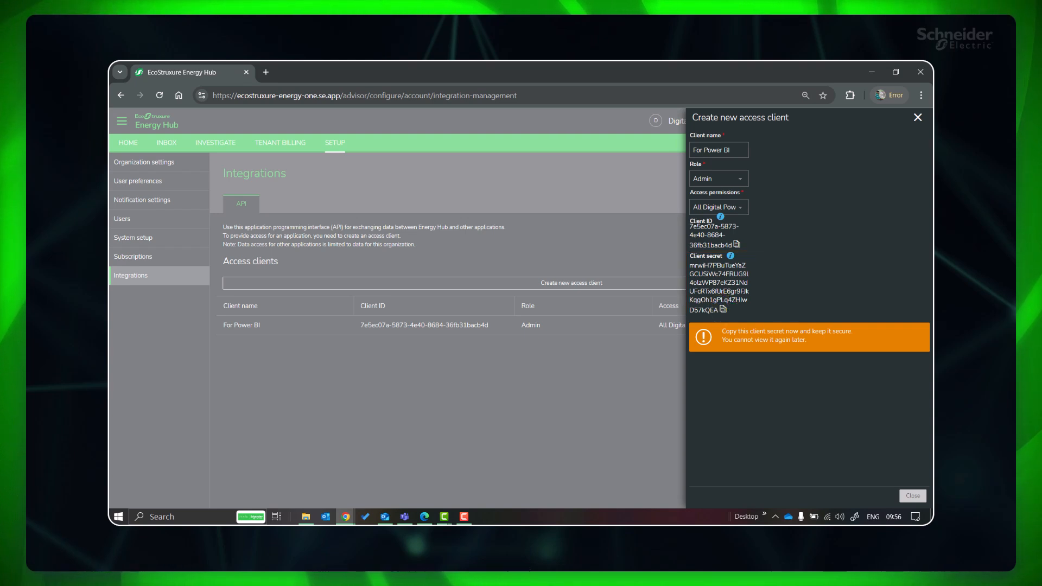
mouse_move(728, 255)
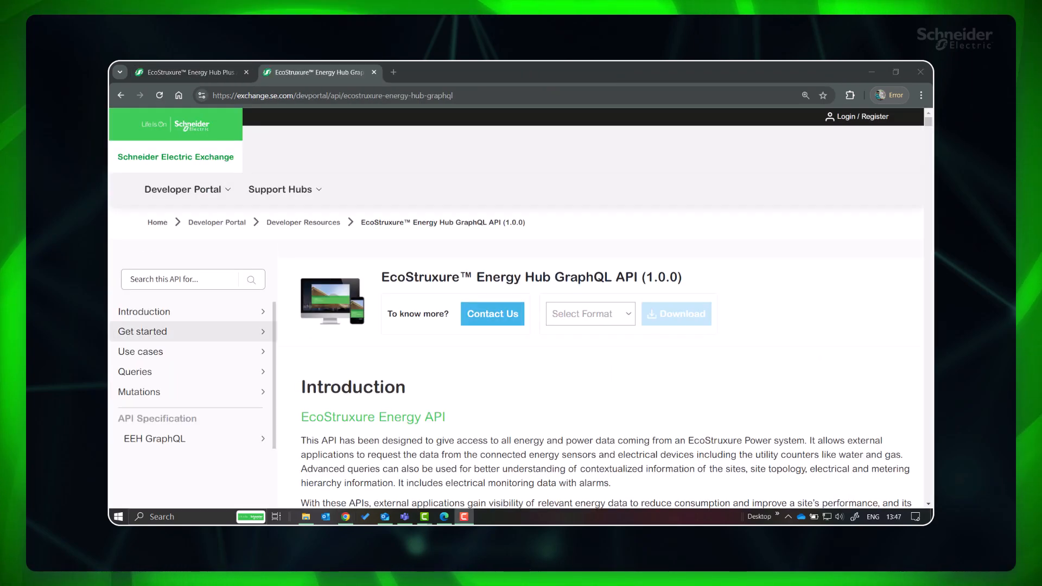
Browse the Authentication guide, then the Usage Trends Data and Alarms use case examples
left_click(143, 332)
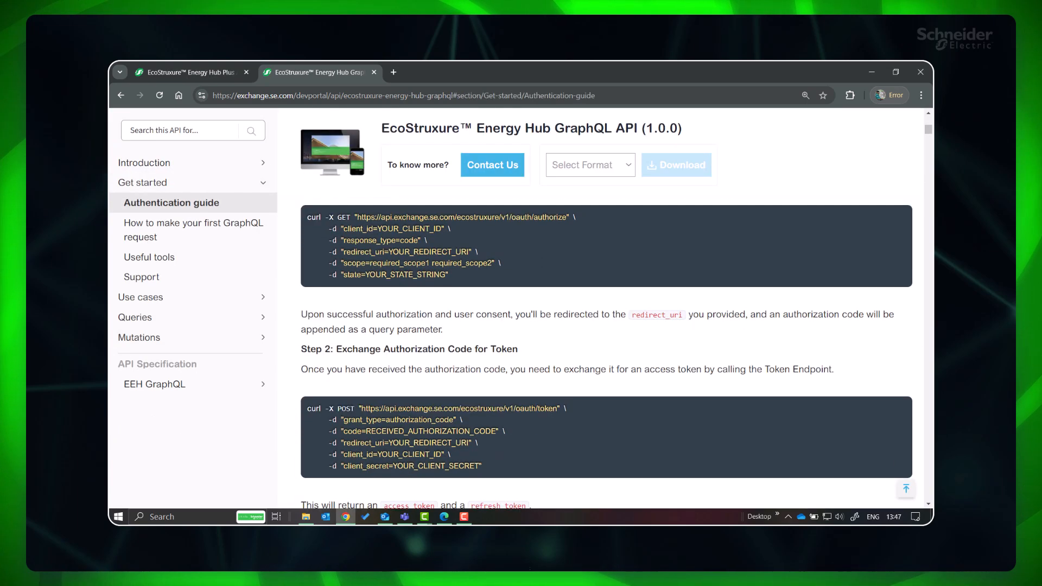
left_click(155, 384)
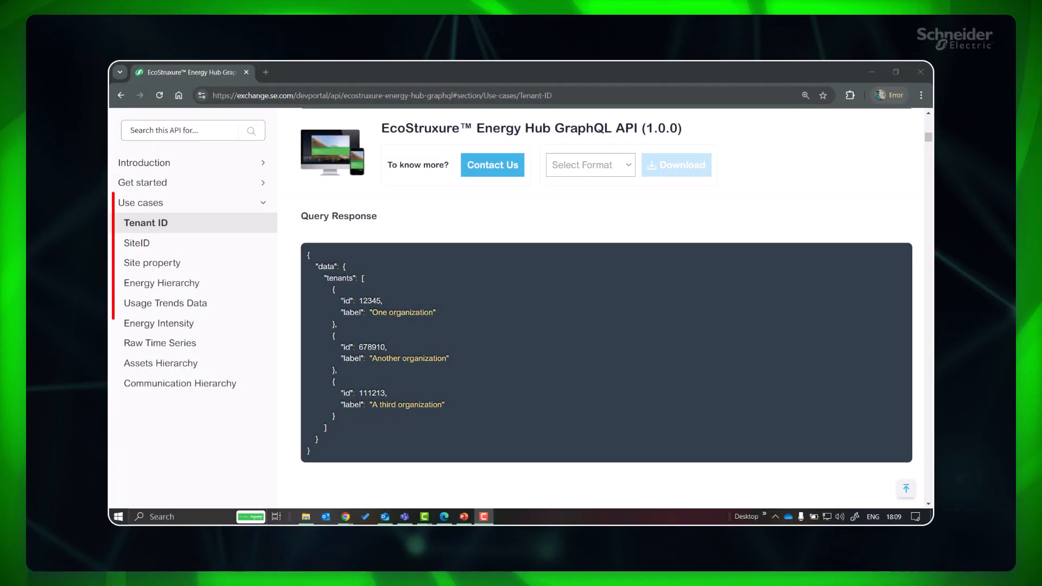
left_click(165, 303)
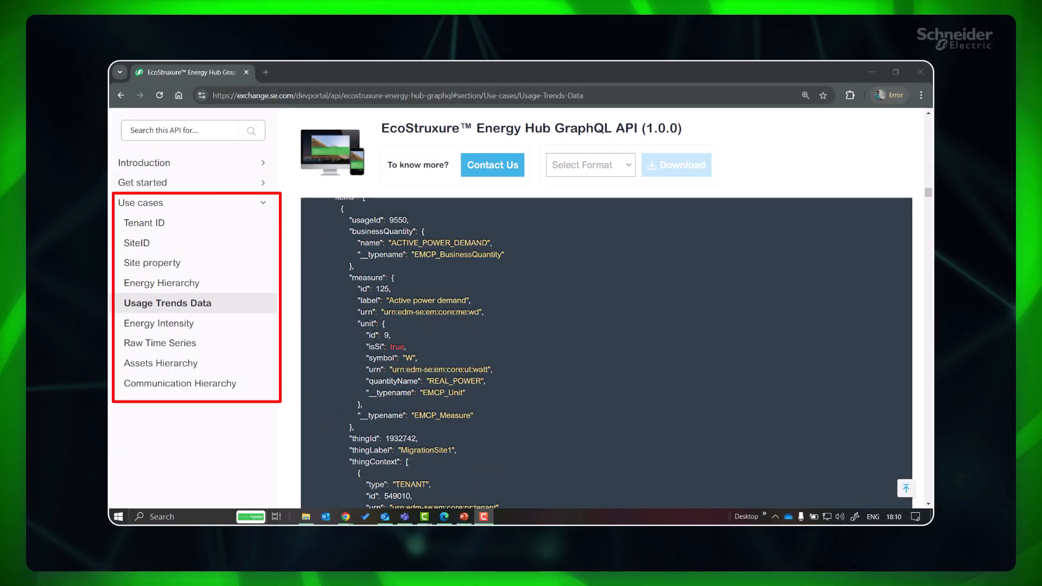
left_click(139, 294)
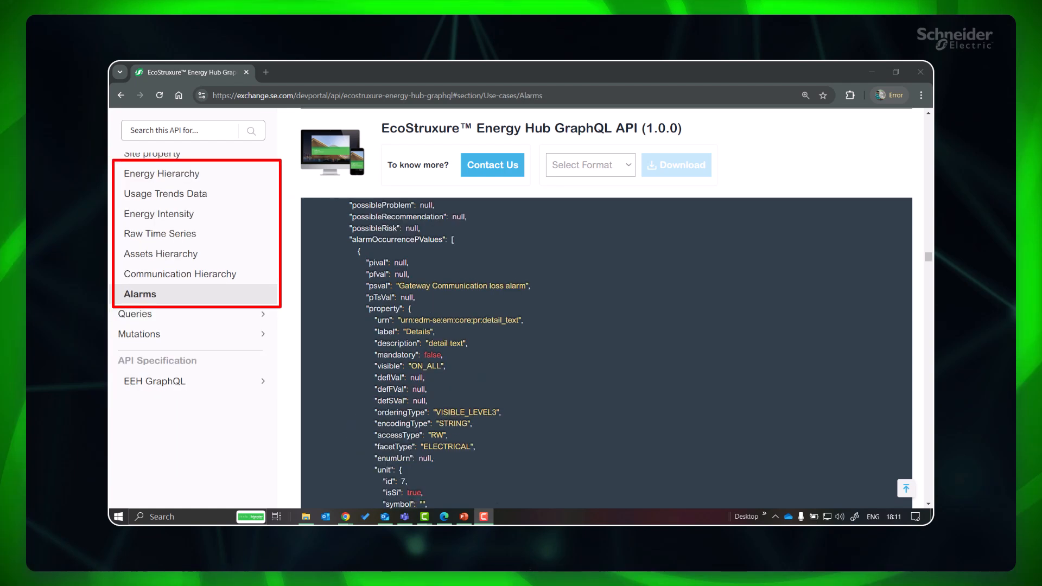